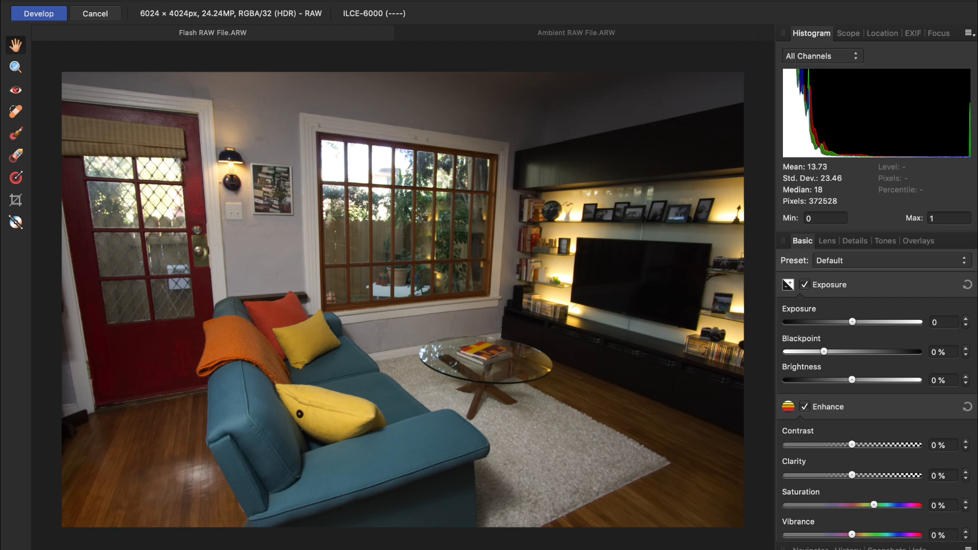
Close both RAW files, leaving an empty Photo persona workspace
click(38, 14)
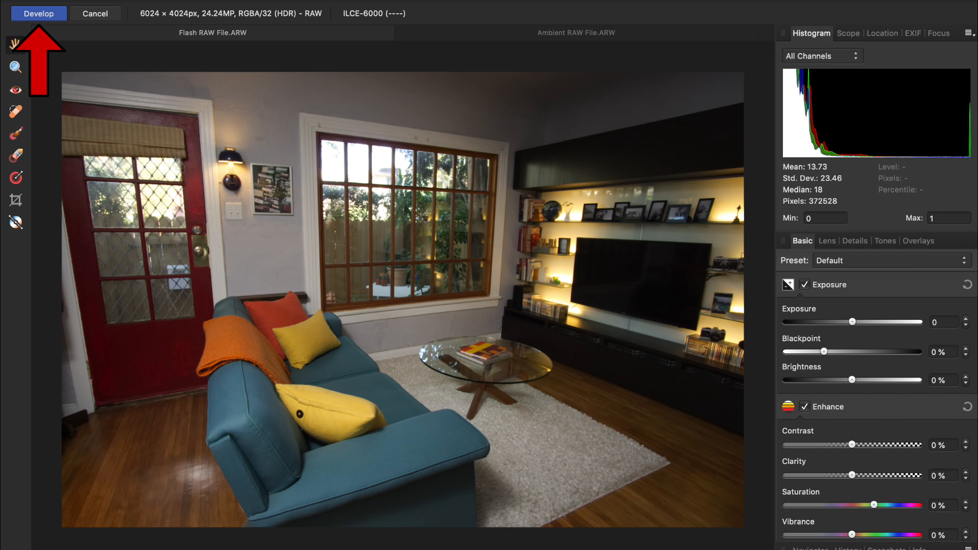
click(38, 13)
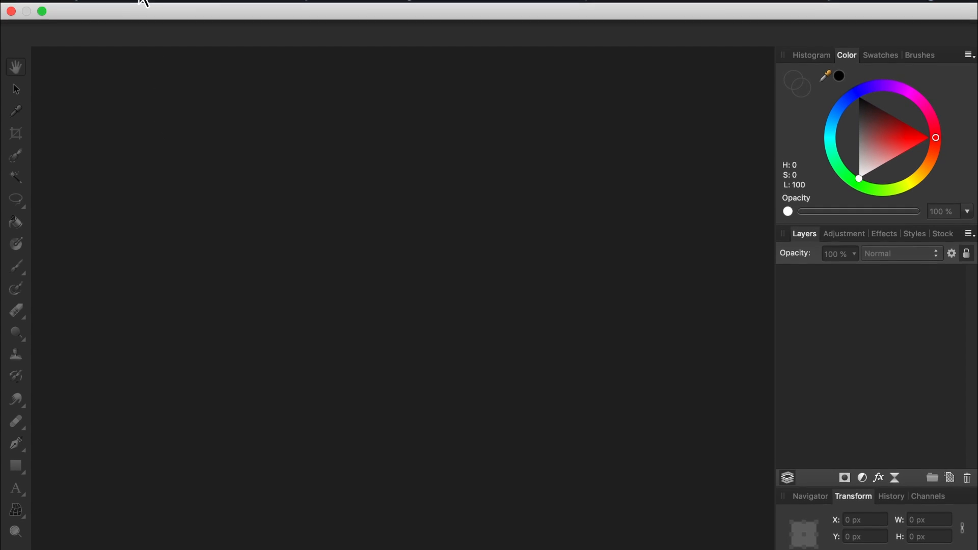
Create a new auto-aligned stack from Ambient.jpg and Flash.jpg via File > New Stack
click(138, 7)
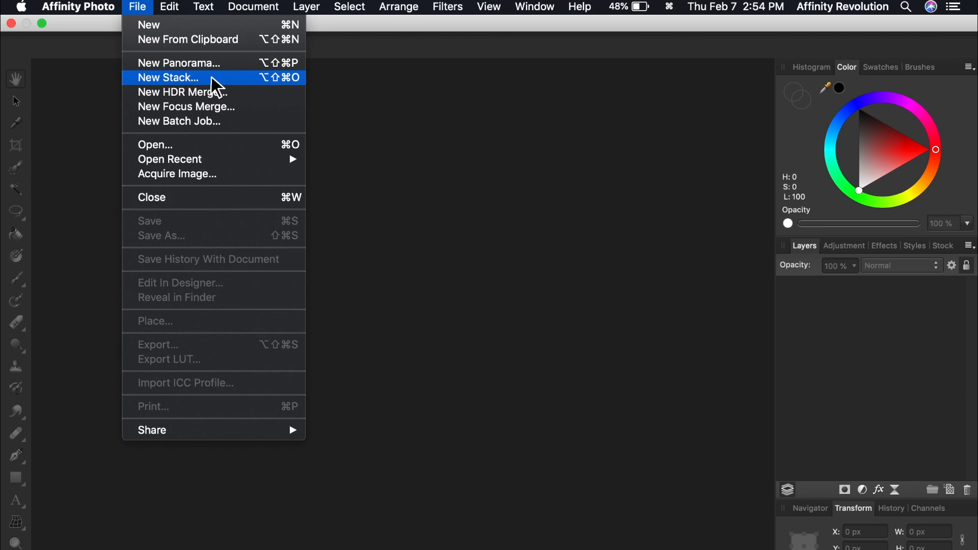
click(168, 77)
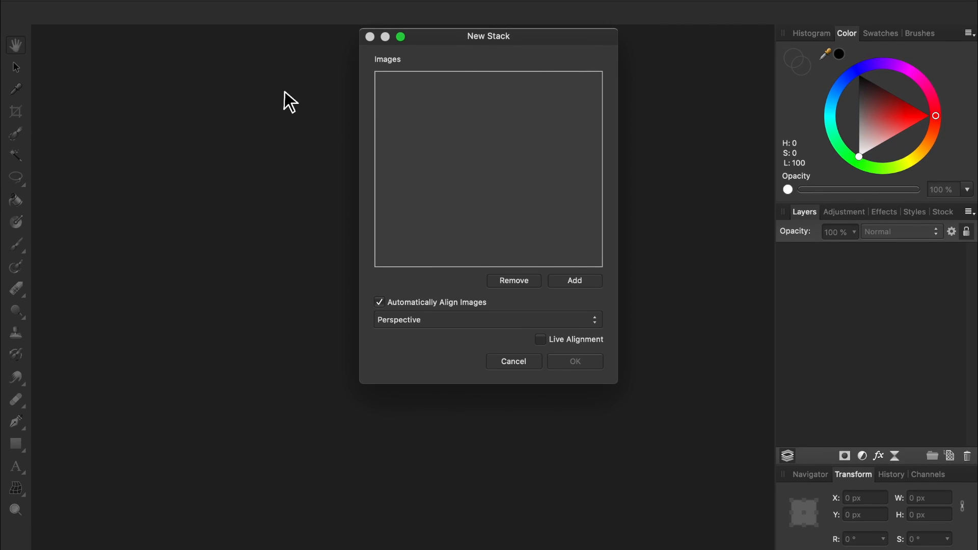
click(574, 280)
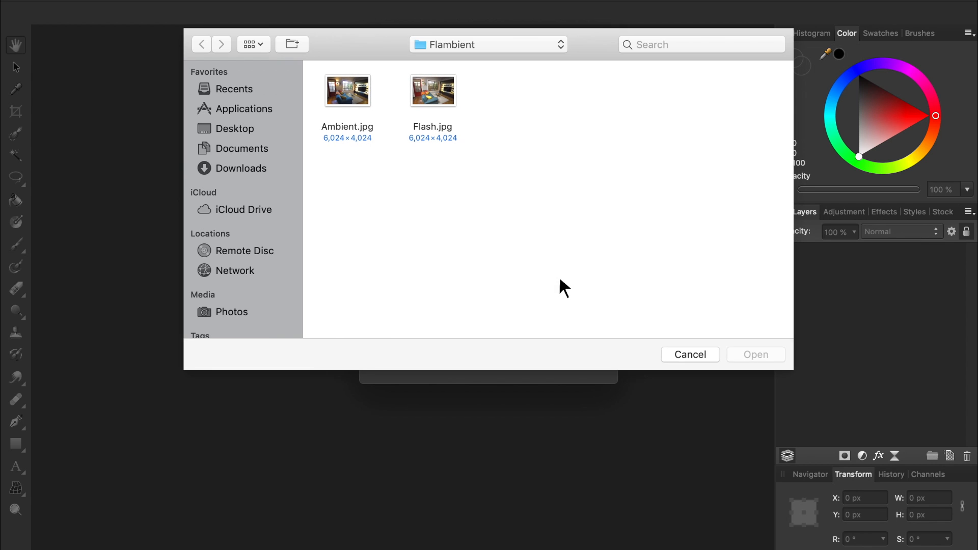
click(348, 91)
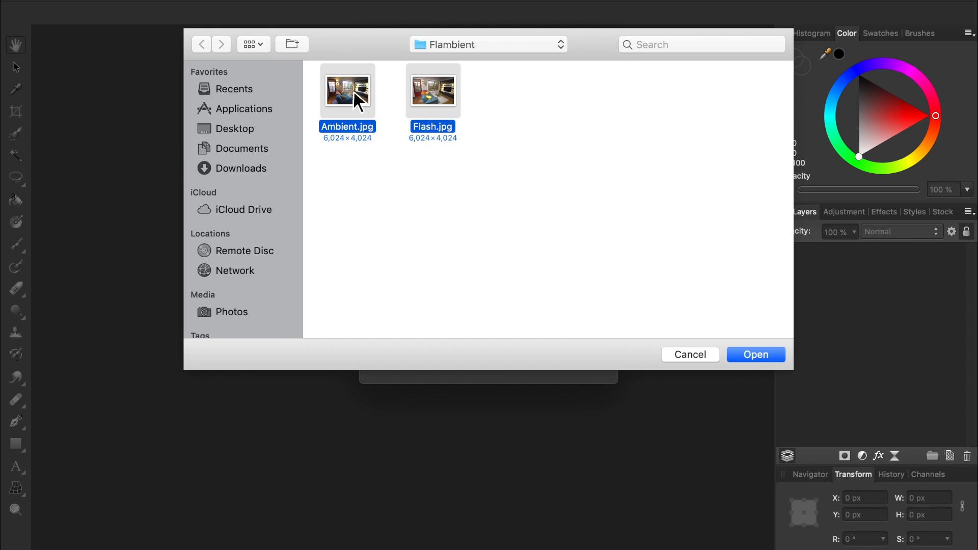
click(755, 355)
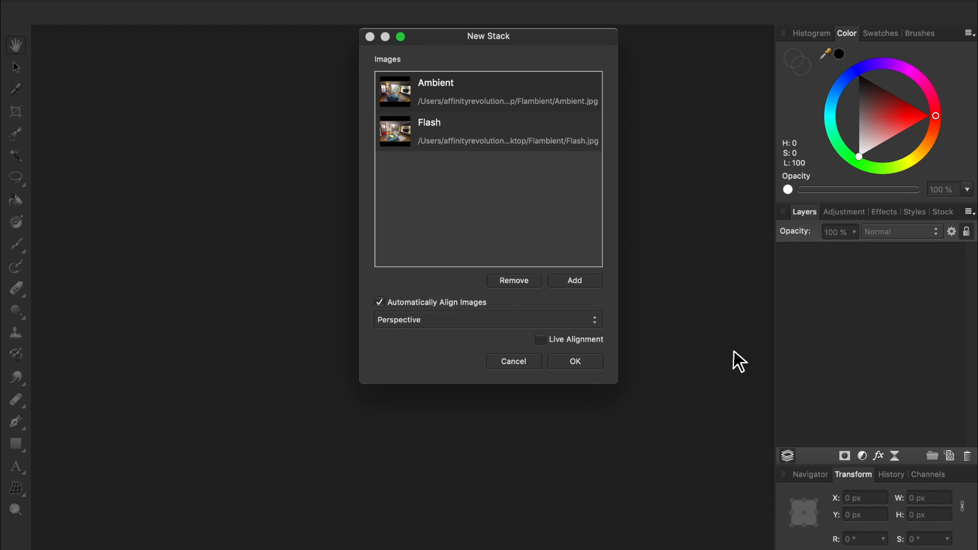
click(574, 361)
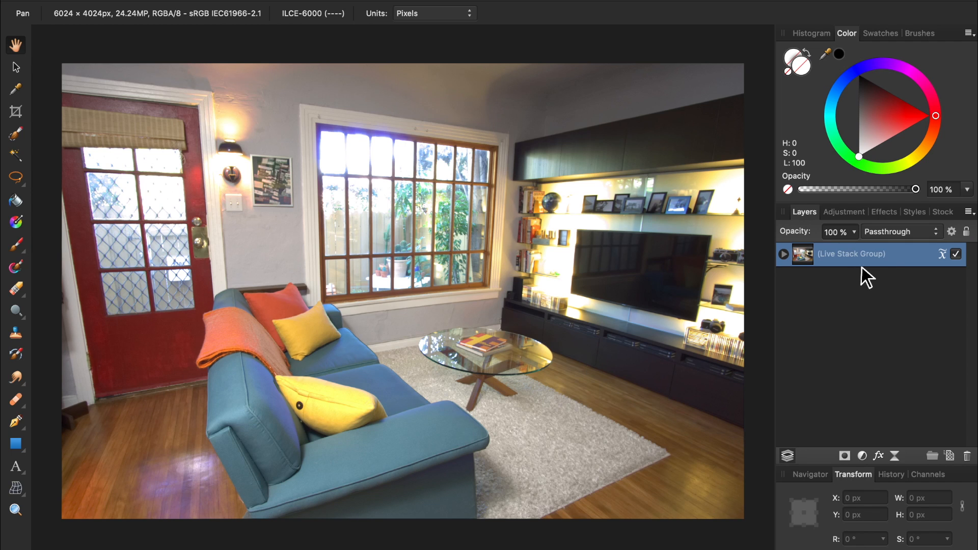
Ungroup the Live Stack Group into separate Ambient.jpg and Flash.jpg layers
right_click(850, 253)
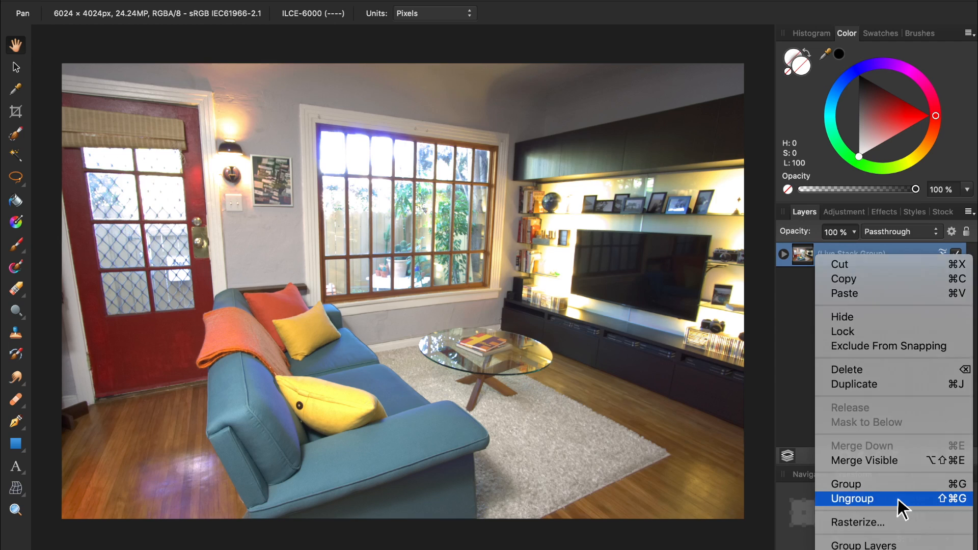
click(852, 498)
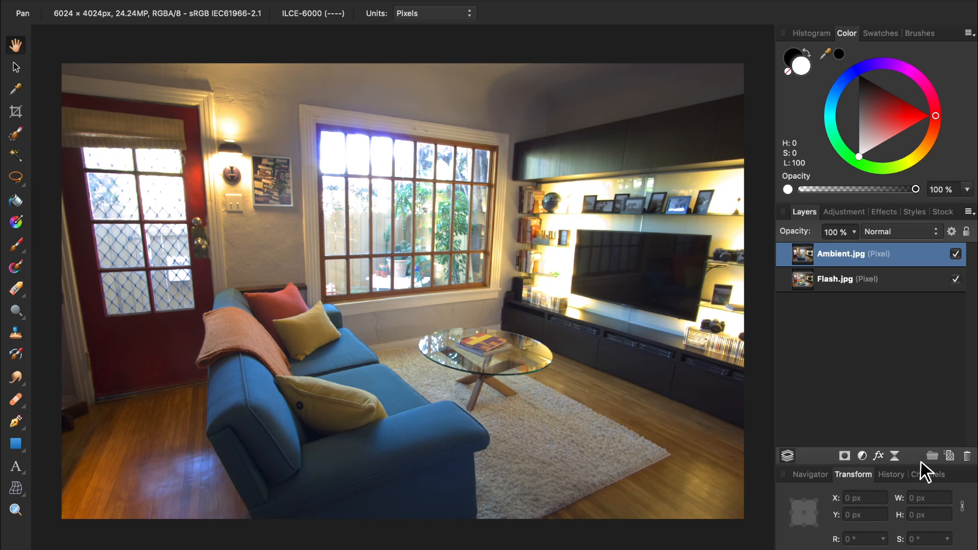
Mask Ambient.jpg from a Composite Red pixel selection in Channels, then deselect
click(928, 436)
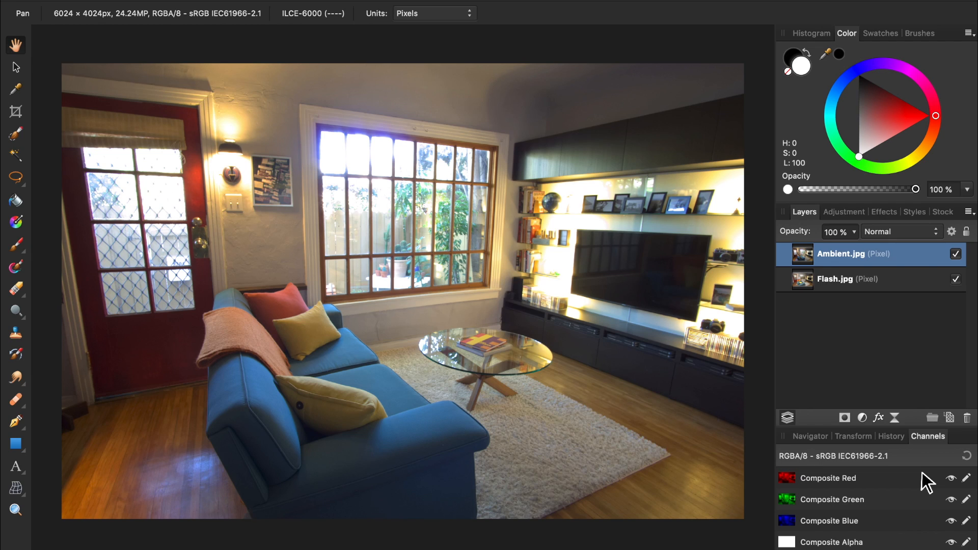
mouse_move(885, 485)
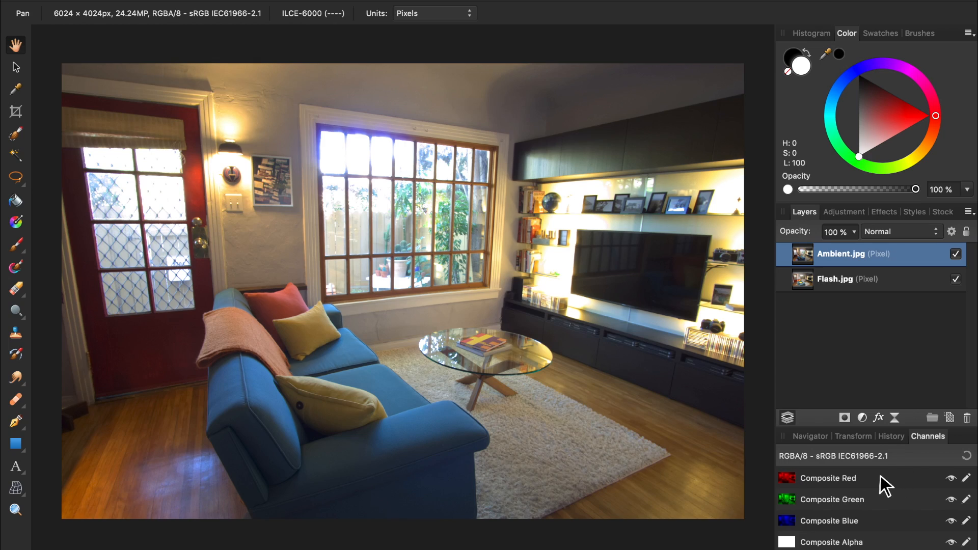
right_click(823, 478)
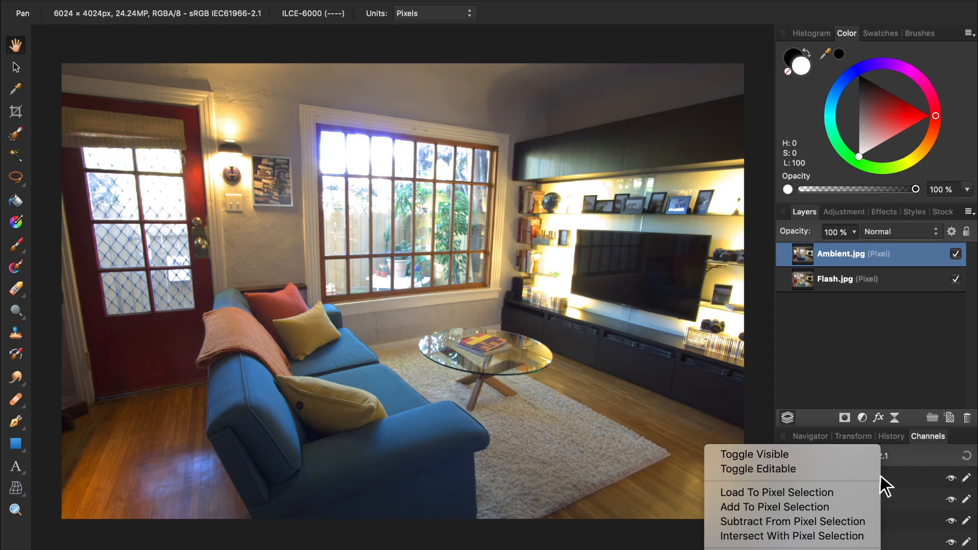
click(776, 492)
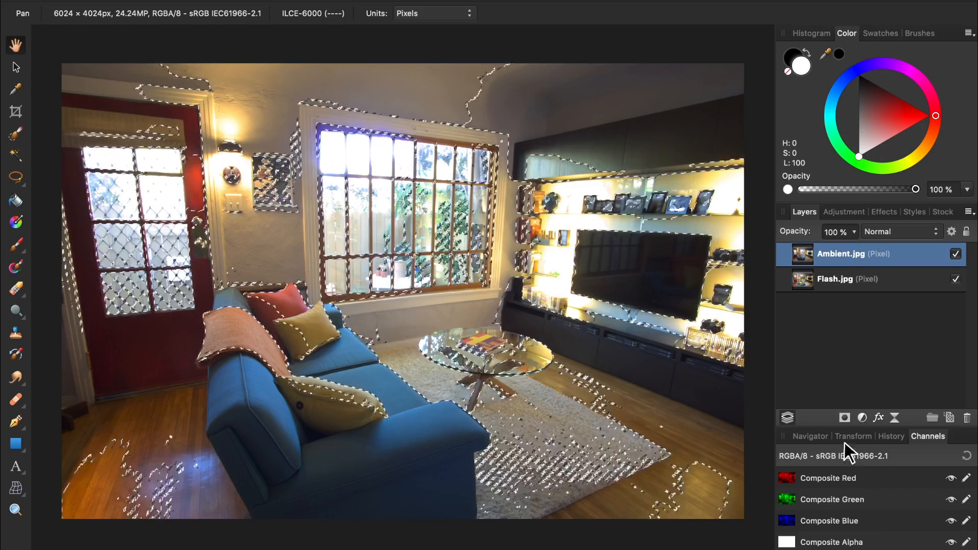
click(845, 418)
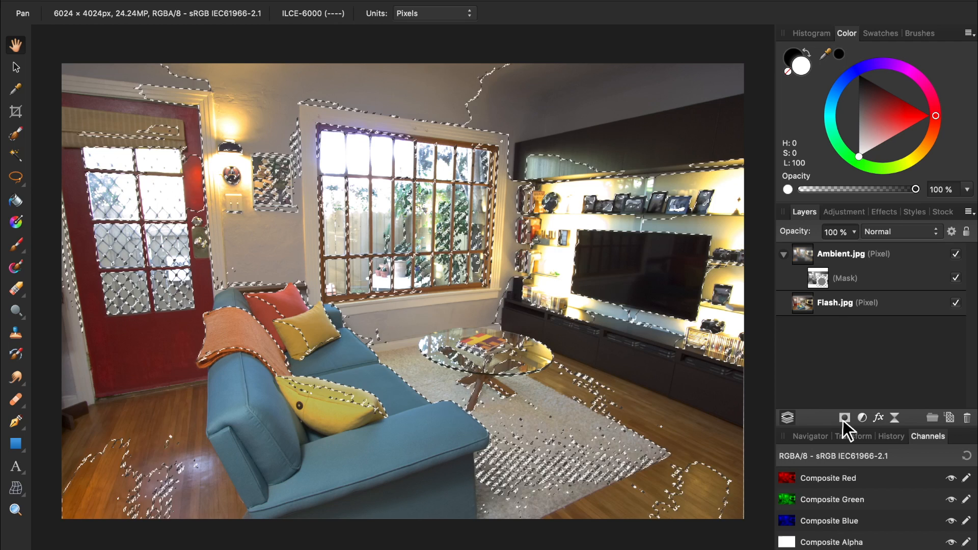
key(cmd+d)
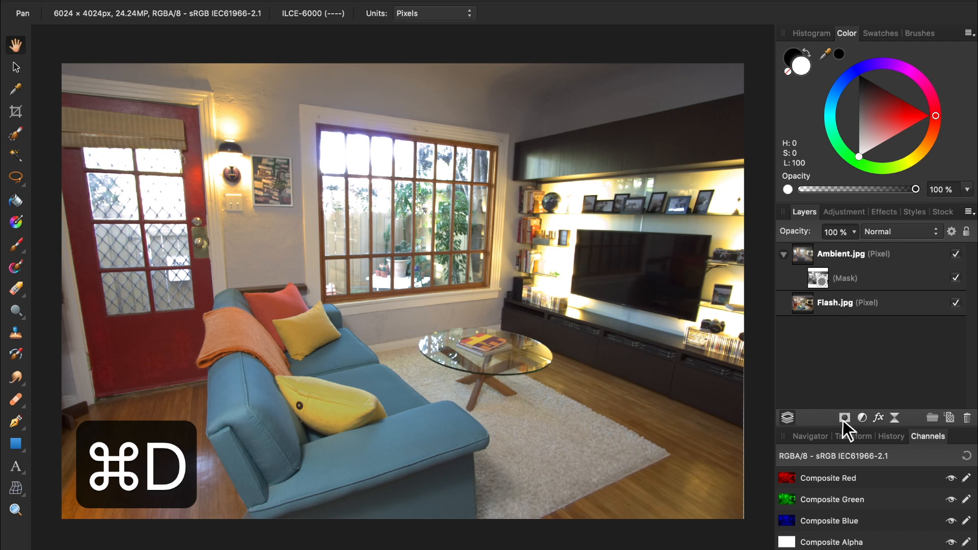
key(cmd+d)
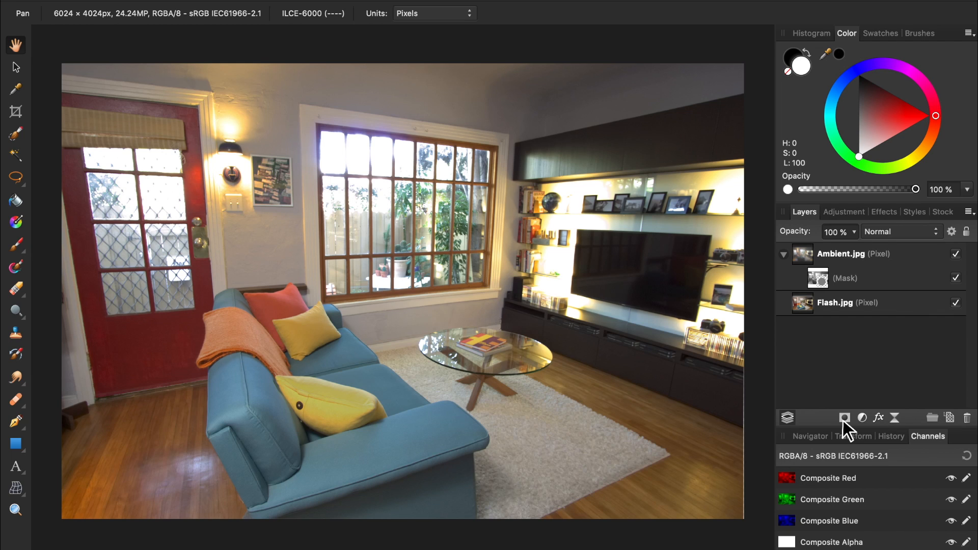
mouse_move(822, 299)
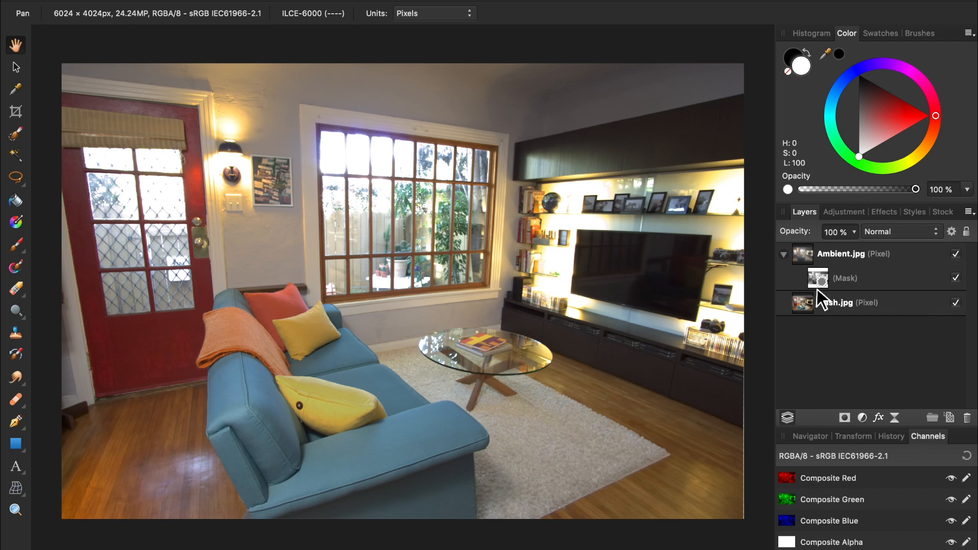
Invert the Ambient.jpg layer's mask
click(819, 277)
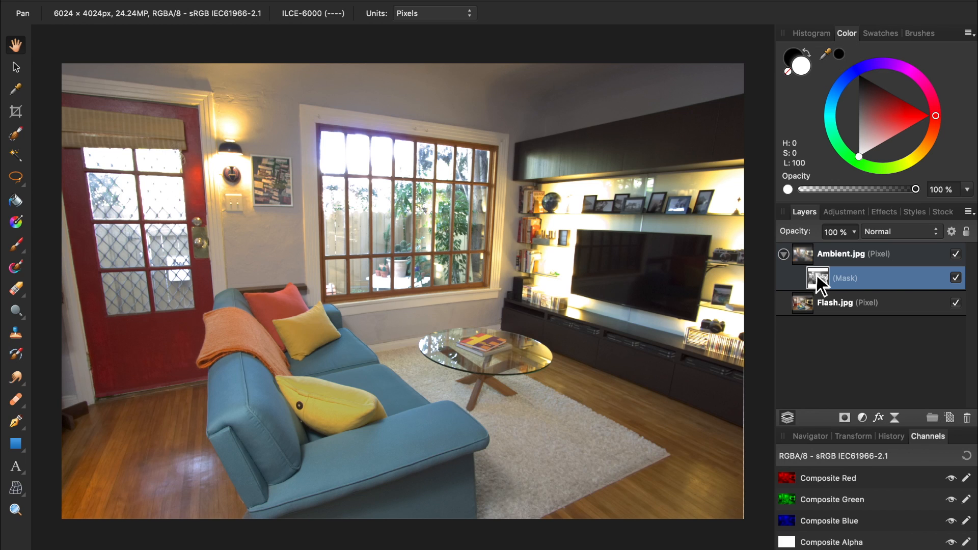
key(cmd+i)
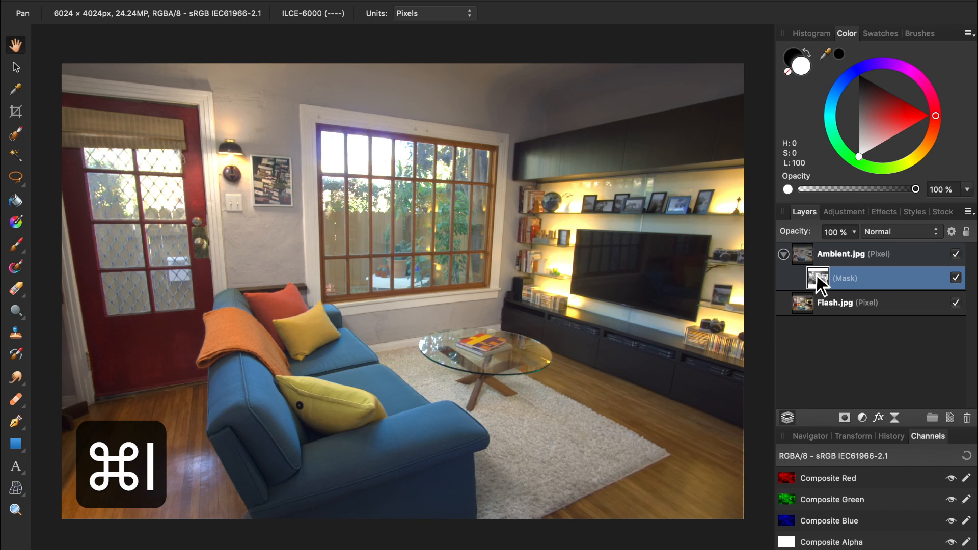
key(cmd+i)
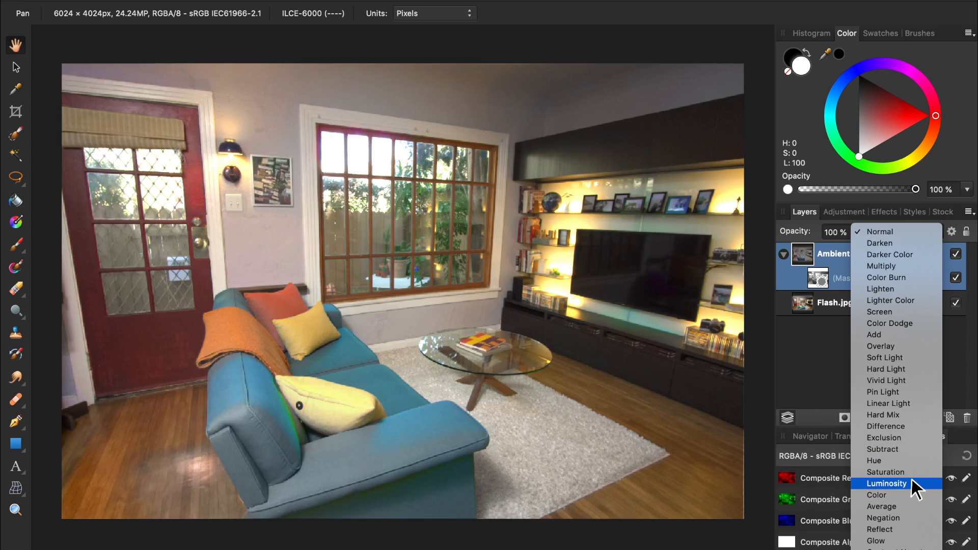
Set Ambient.jpg to Luminosity blend mode and toggle its visibility to compare against Flash
click(885, 483)
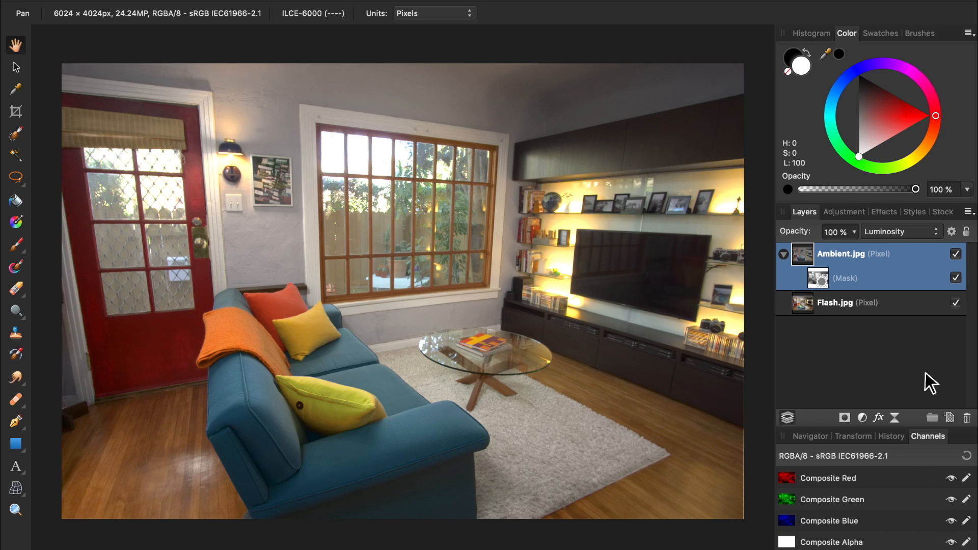
click(955, 254)
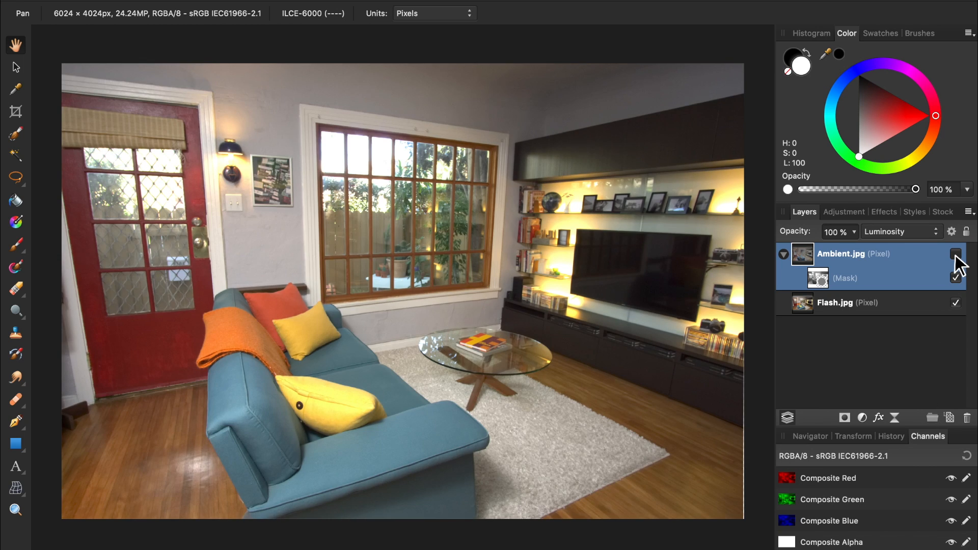
click(954, 254)
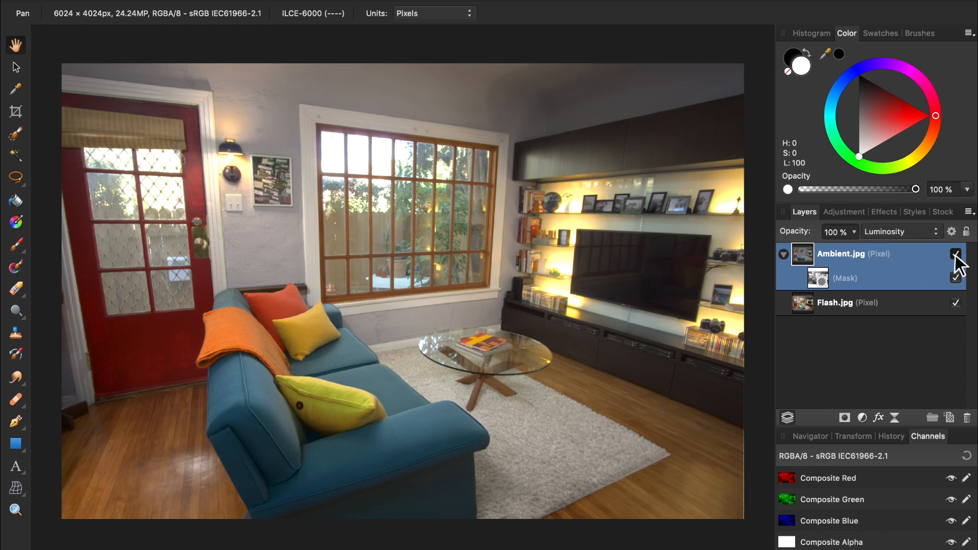
mouse_move(955, 253)
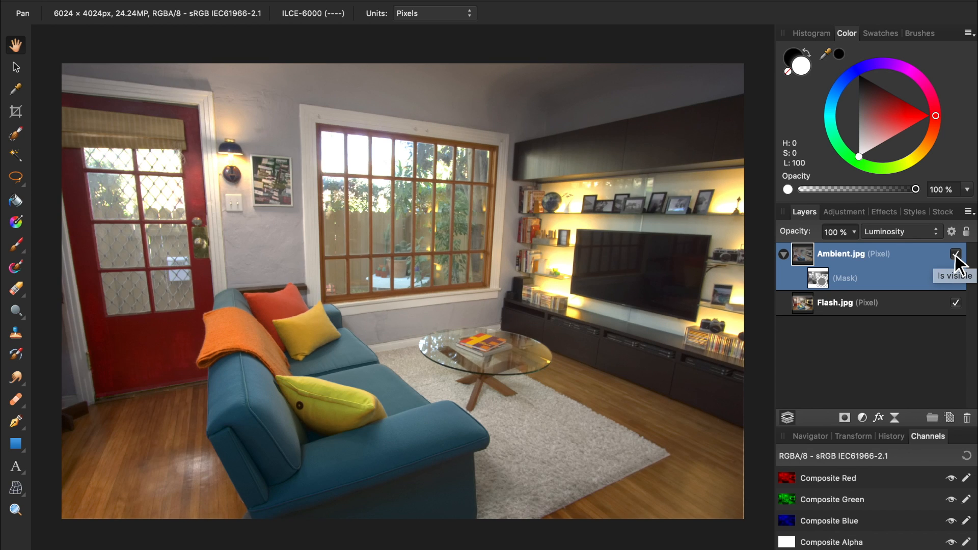
click(956, 253)
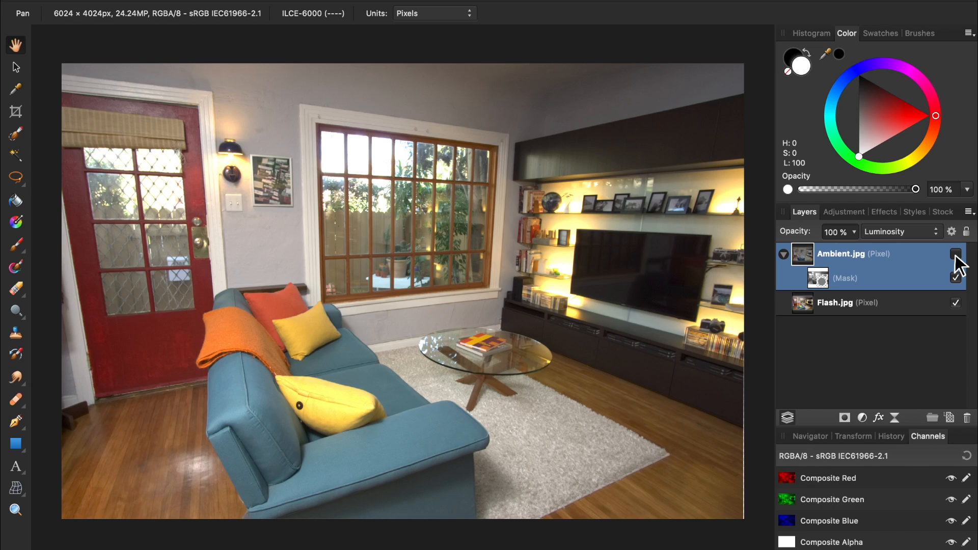
click(957, 253)
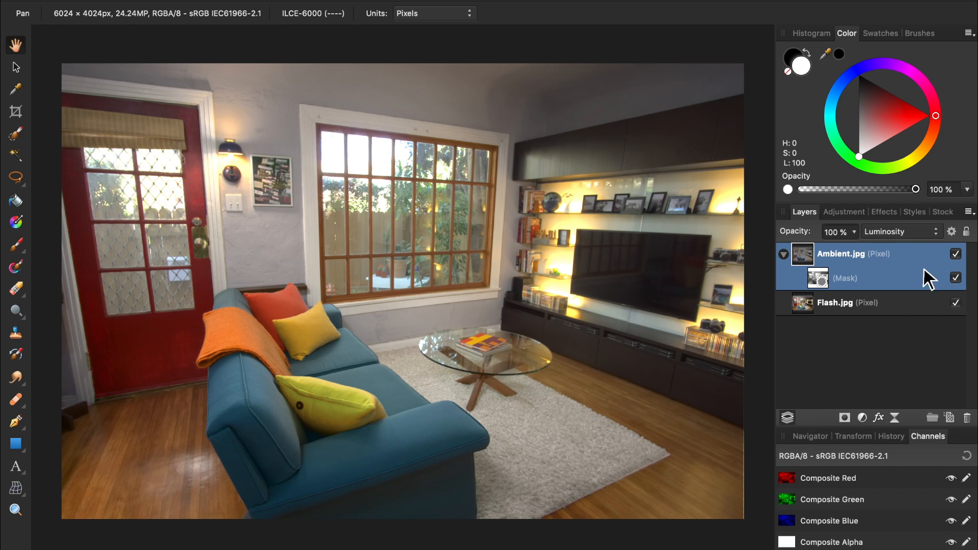
click(818, 278)
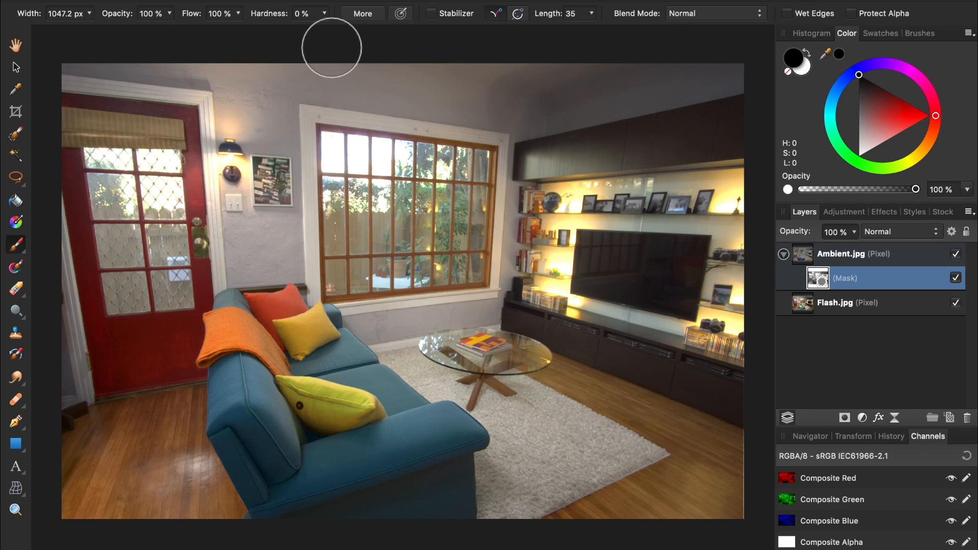
mouse_move(288, 29)
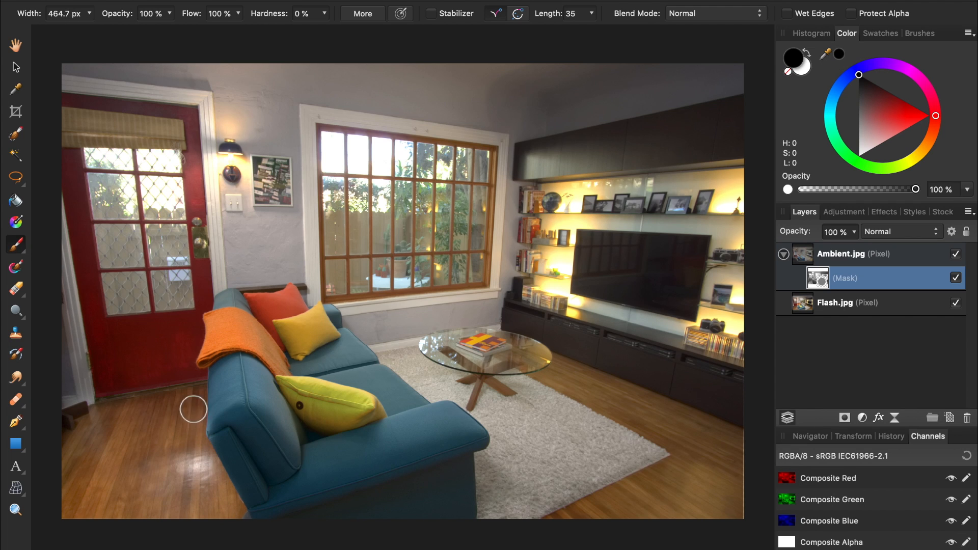
mouse_move(173, 419)
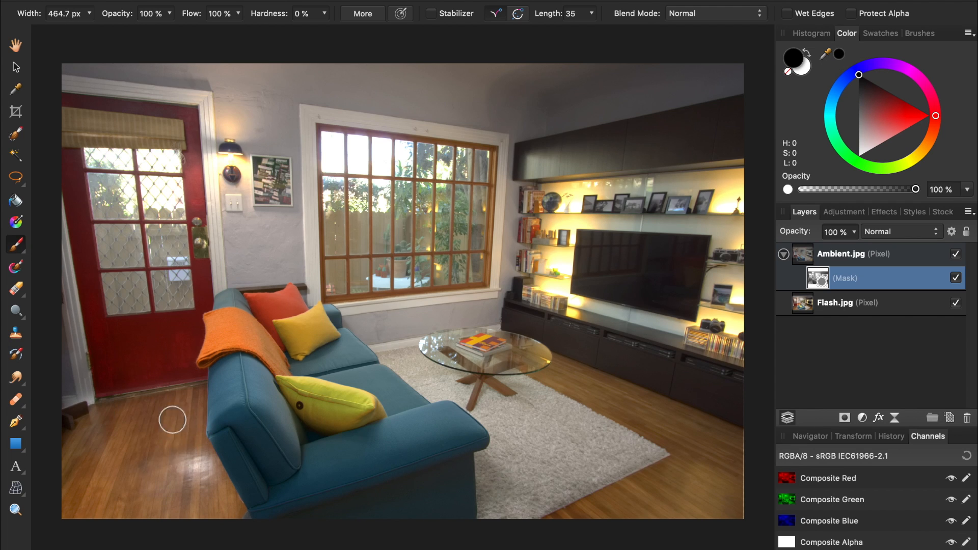
mouse_move(159, 421)
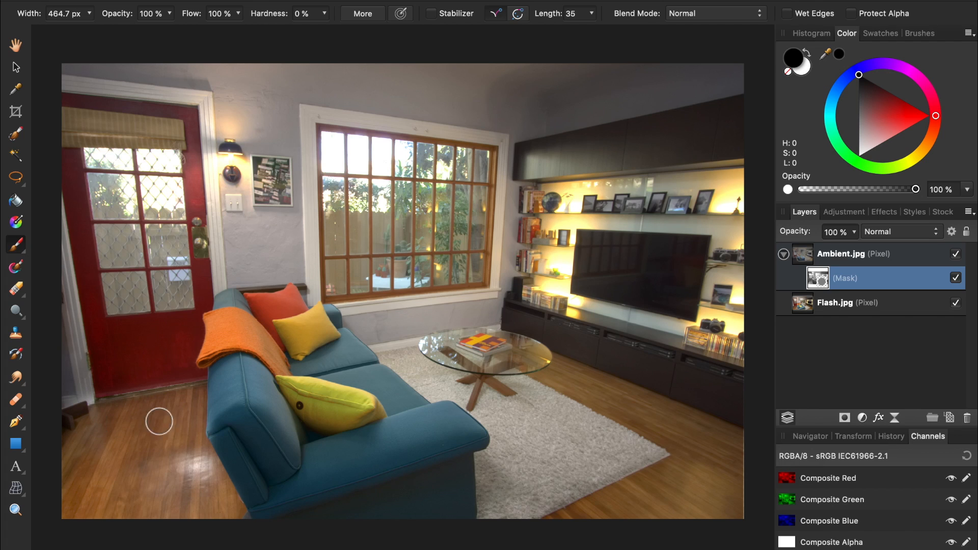
mouse_move(142, 416)
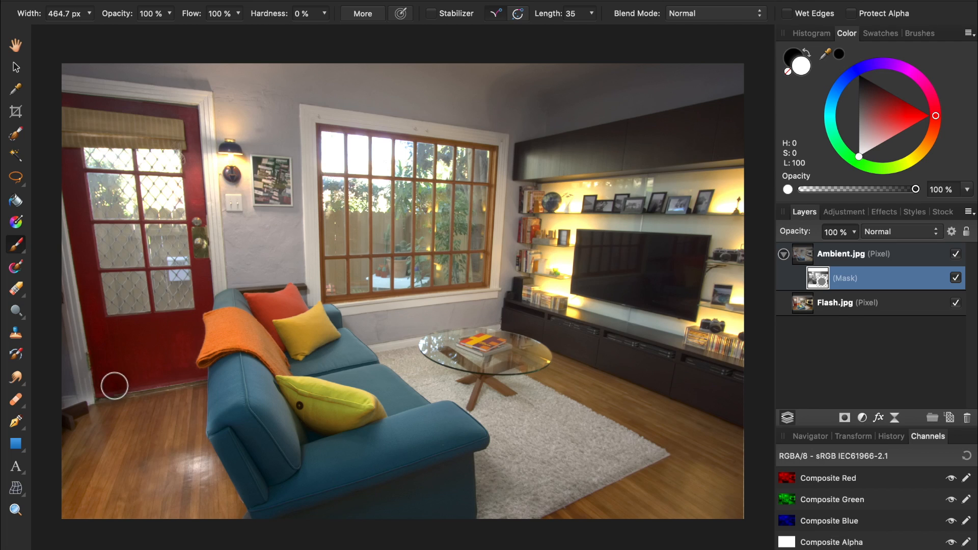
Paint white onto the Ambient.jpg mask over the floor beside the door
drag(116, 385, 191, 376)
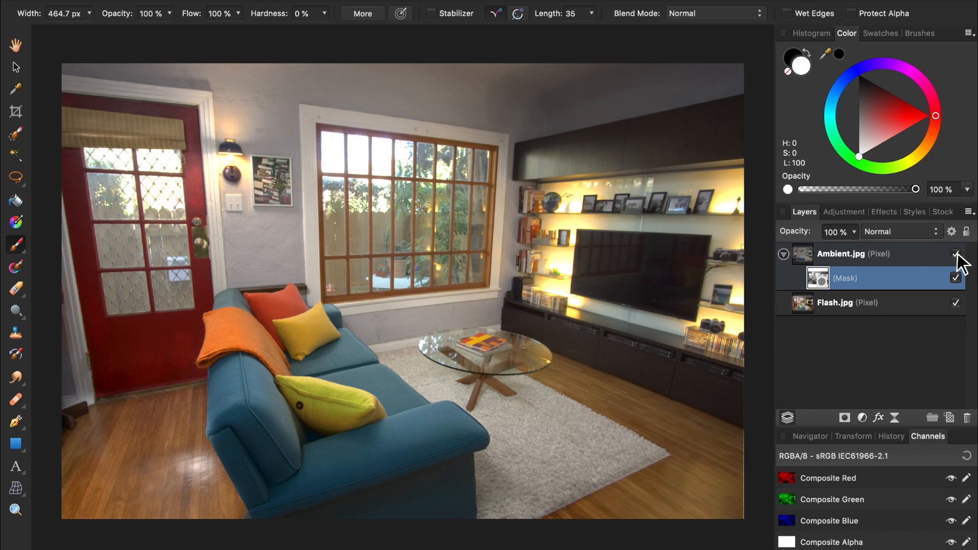
click(957, 255)
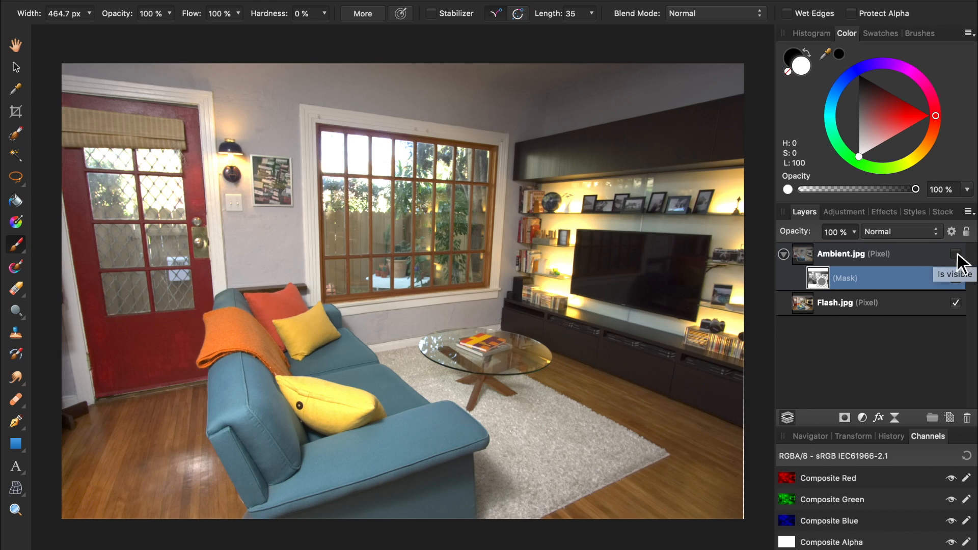
click(957, 254)
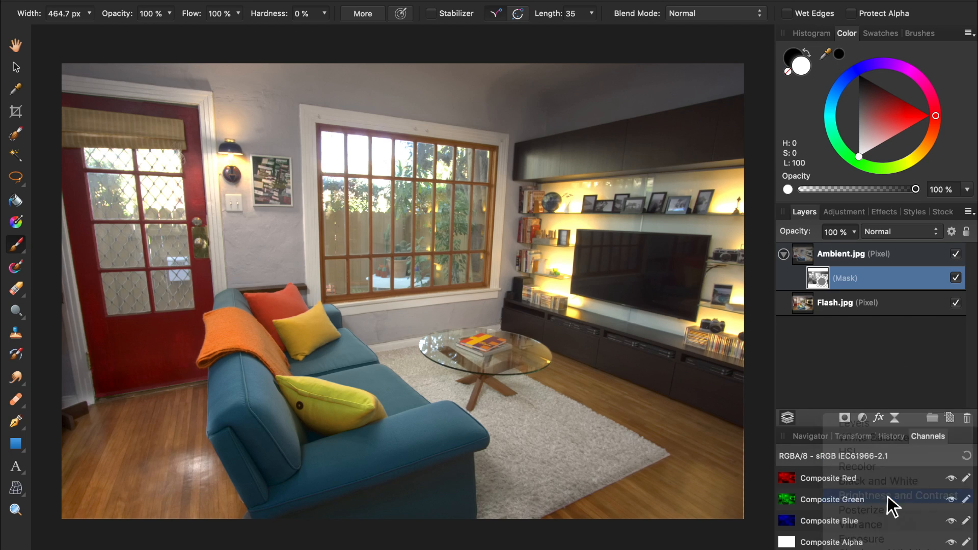
Add a Brightness/Contrast adjustment layer with Brightness raised to about 16%
click(883, 495)
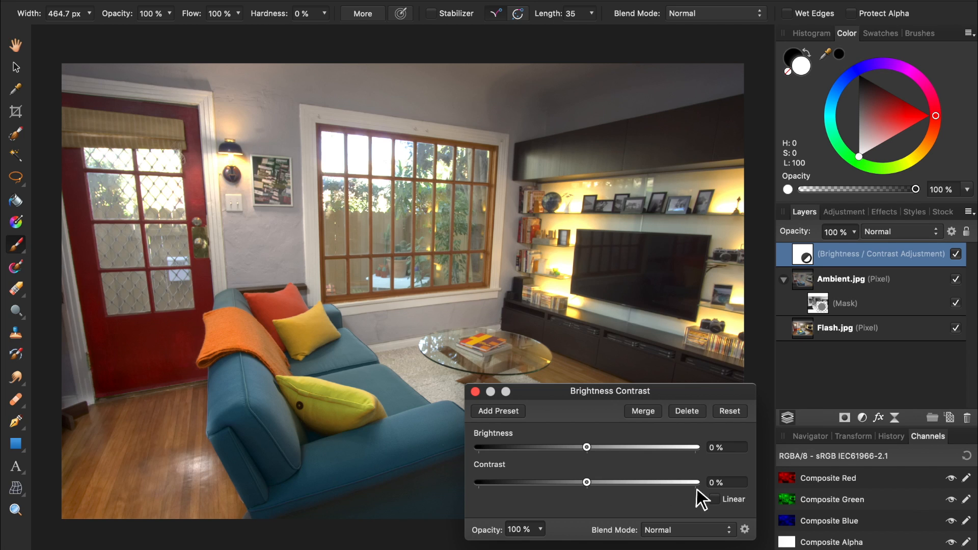
drag(585, 447, 607, 447)
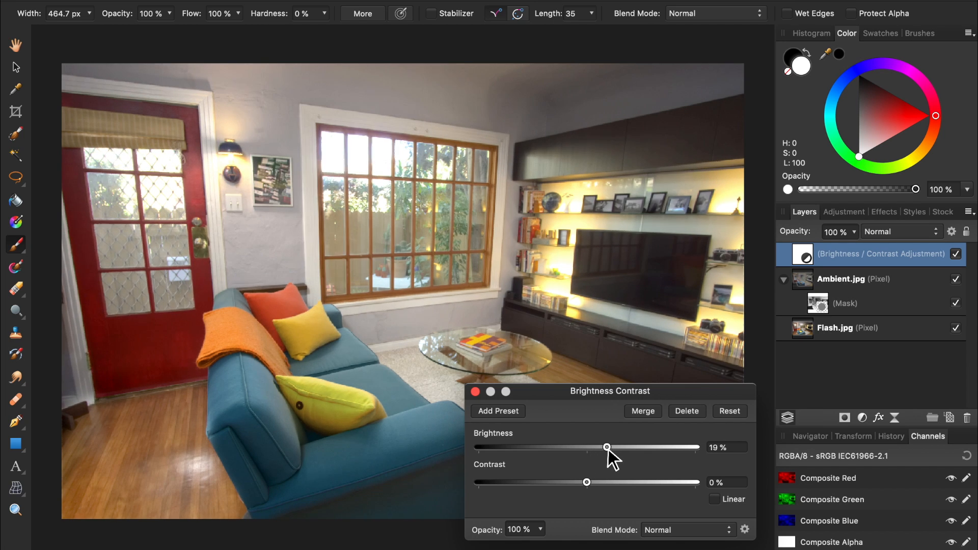
drag(607, 448, 603, 447)
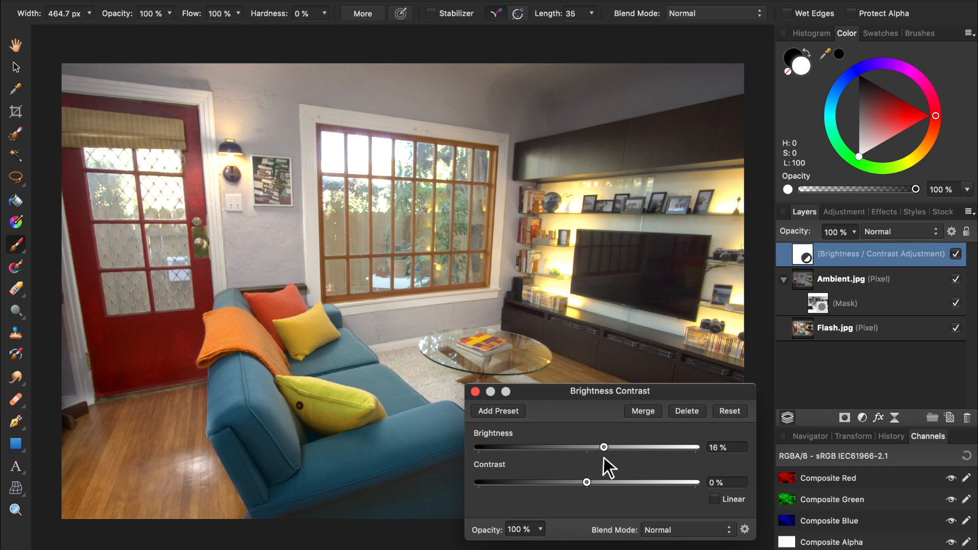
drag(586, 482, 609, 482)
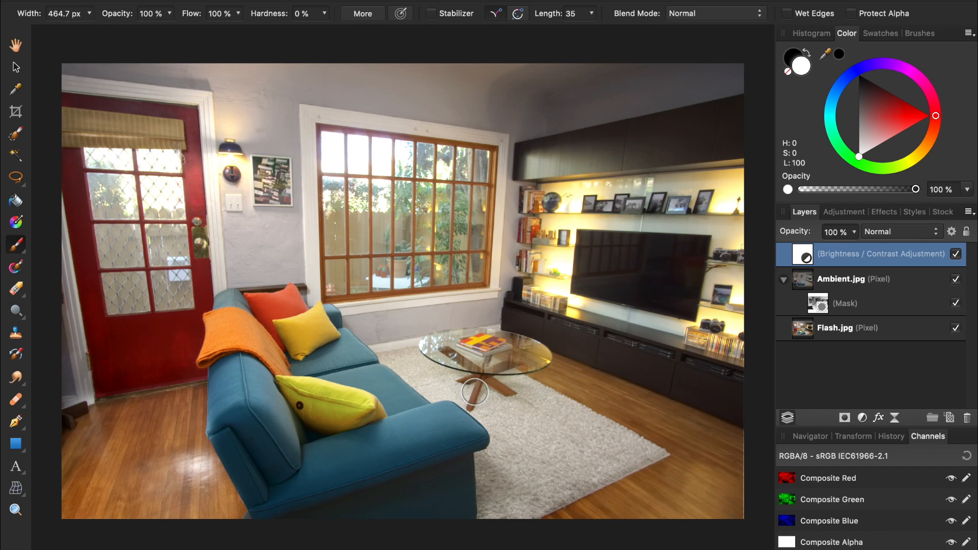
mouse_move(615, 365)
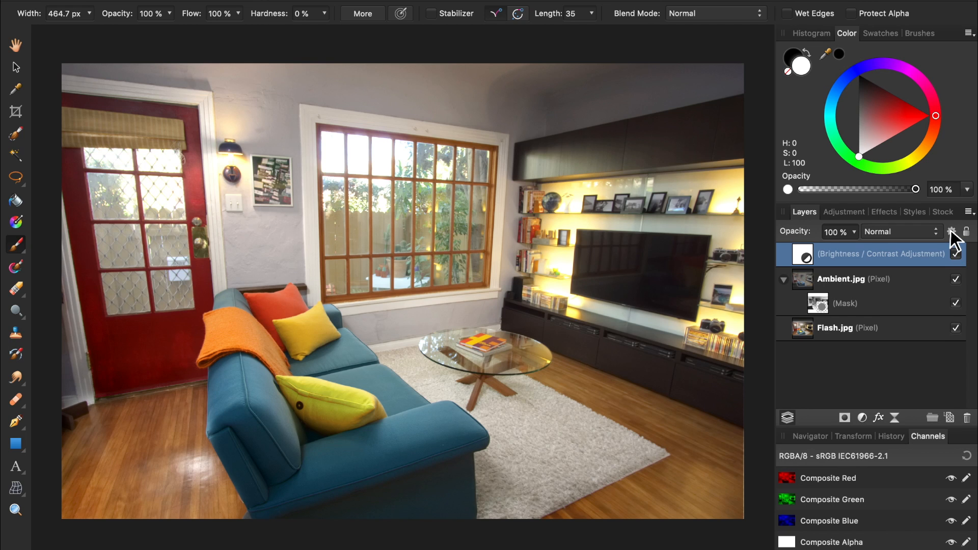
In Blend Options, drop the right Underlying Composition Ranges node to 0% so bright tones are excluded
click(951, 232)
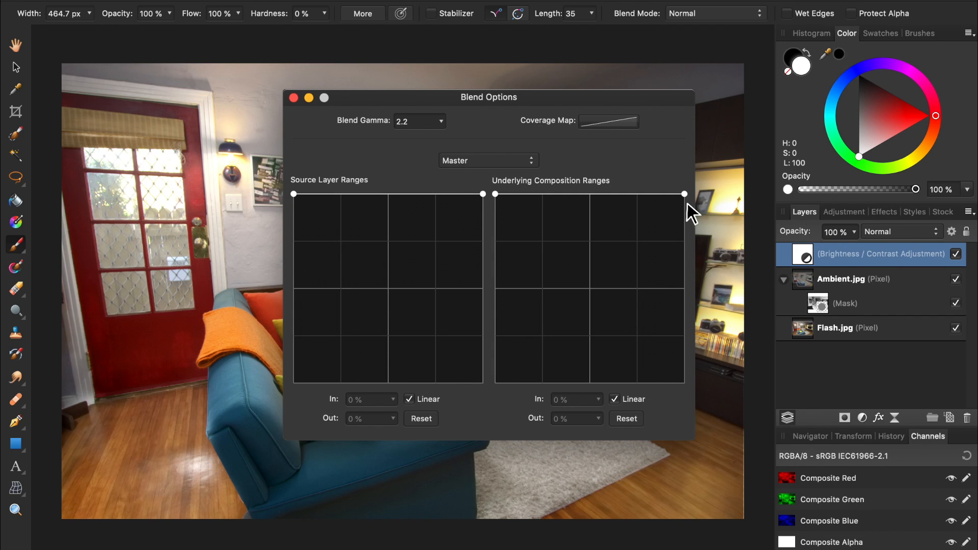
drag(685, 194, 685, 350)
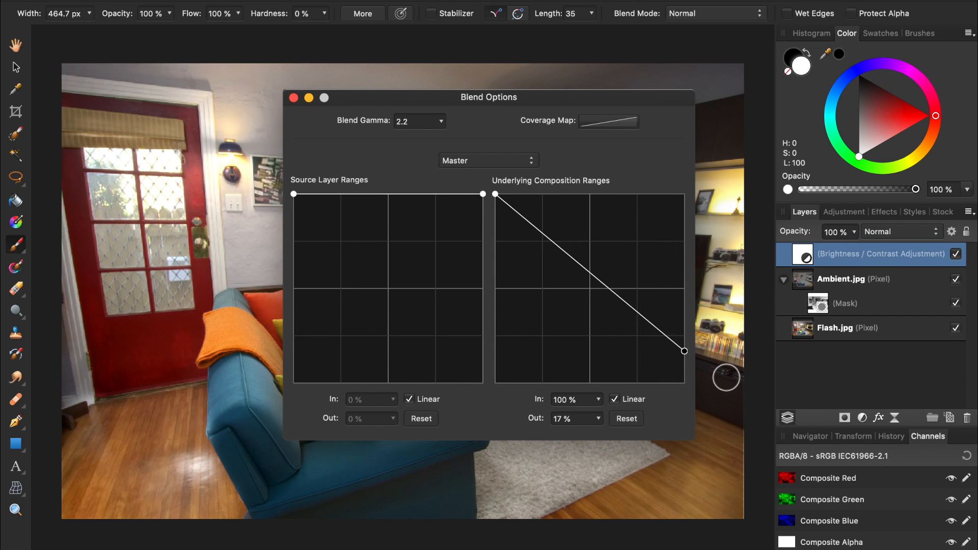
drag(683, 350, 682, 383)
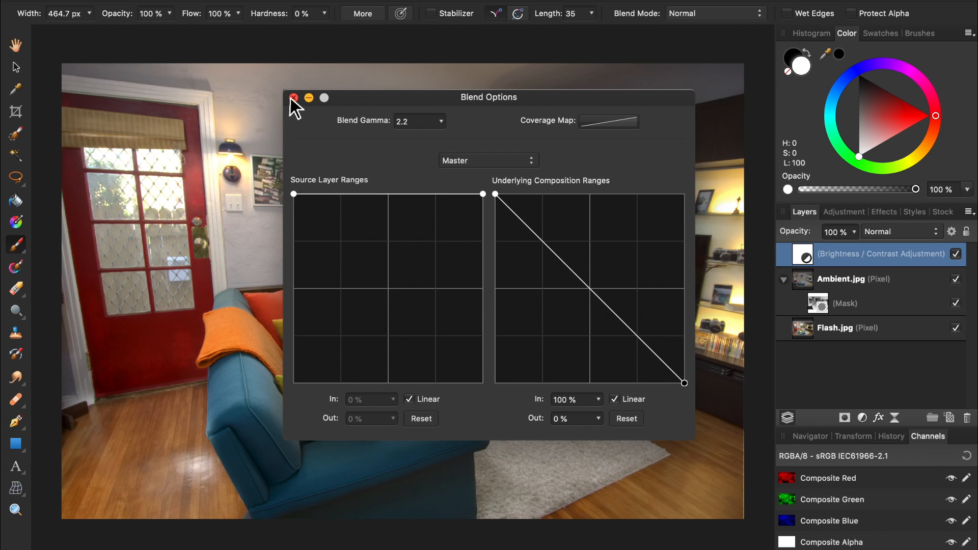
click(294, 98)
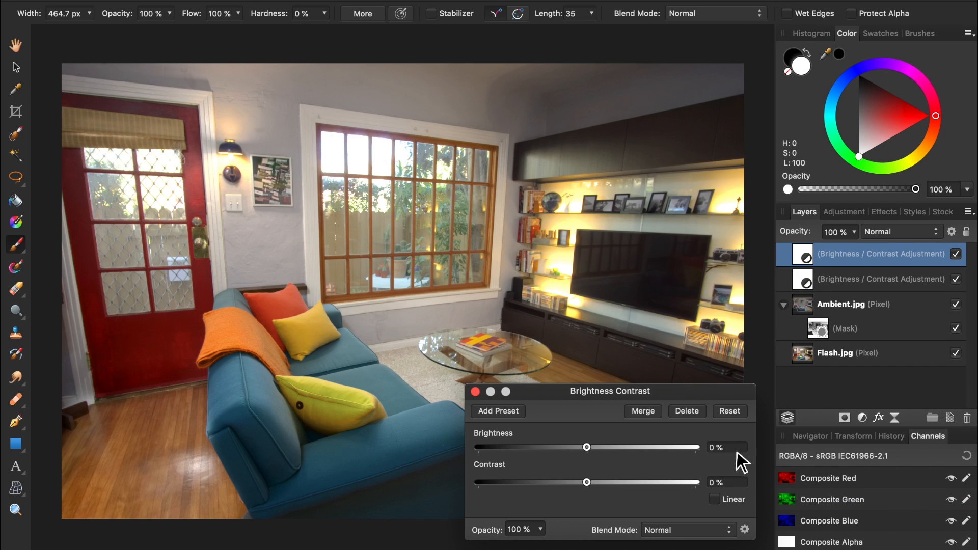
Set the second Brightness/Contrast layer's Brightness to 30% and close its dialog
text(30)
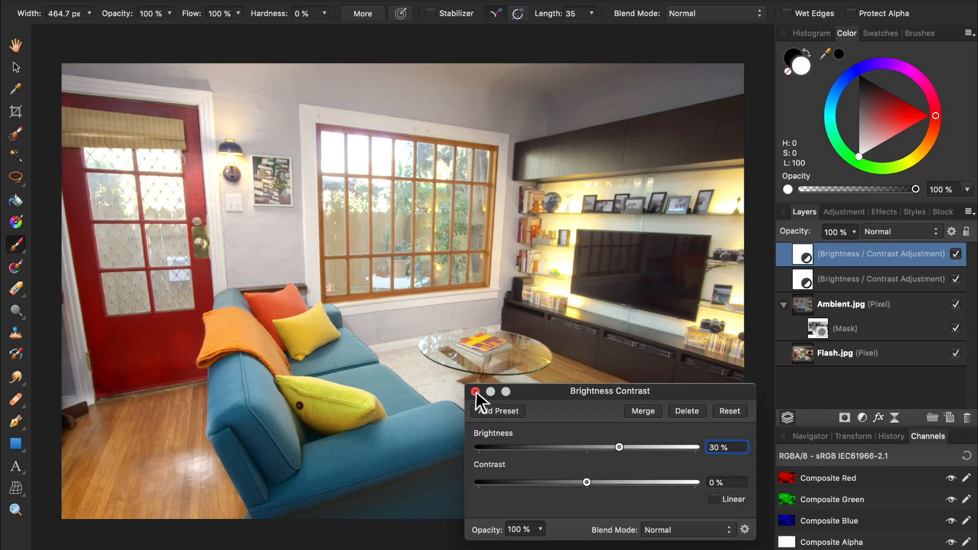
click(475, 391)
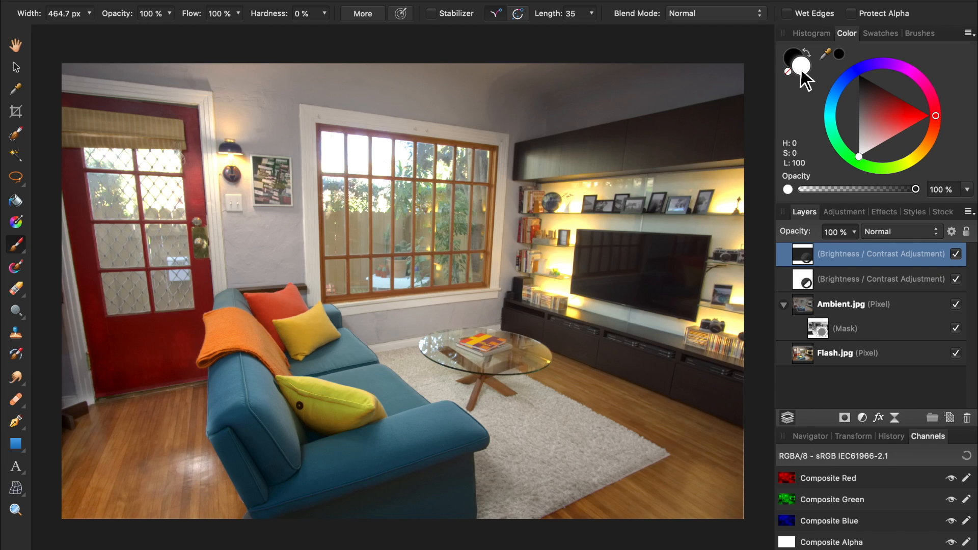
mouse_move(377, 62)
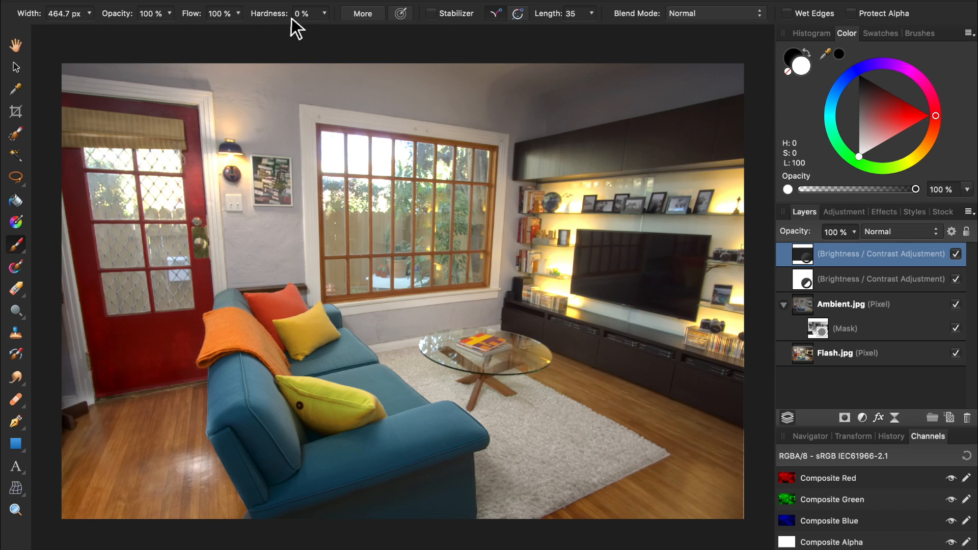
Lower the paint brush Flow to 10% for softly painting the mask back in
click(220, 13)
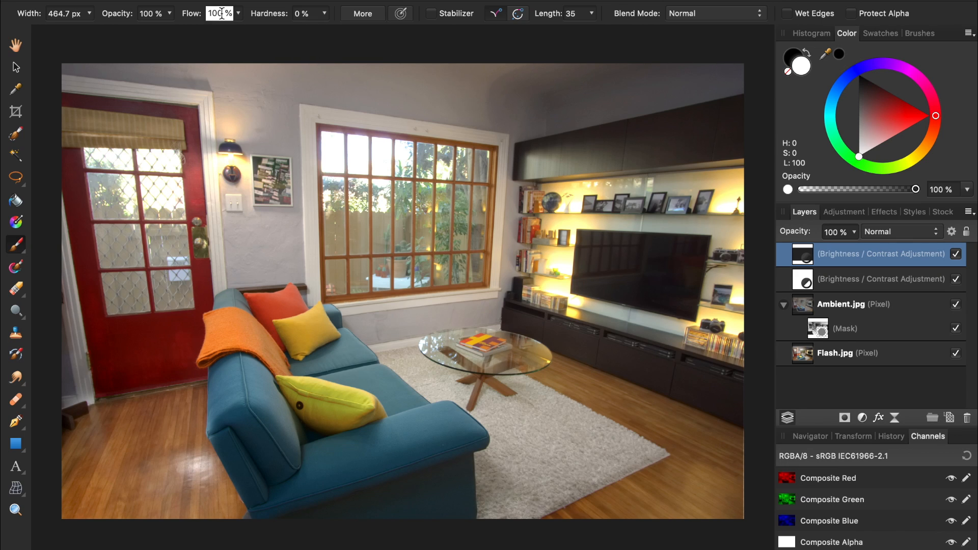
text(10)
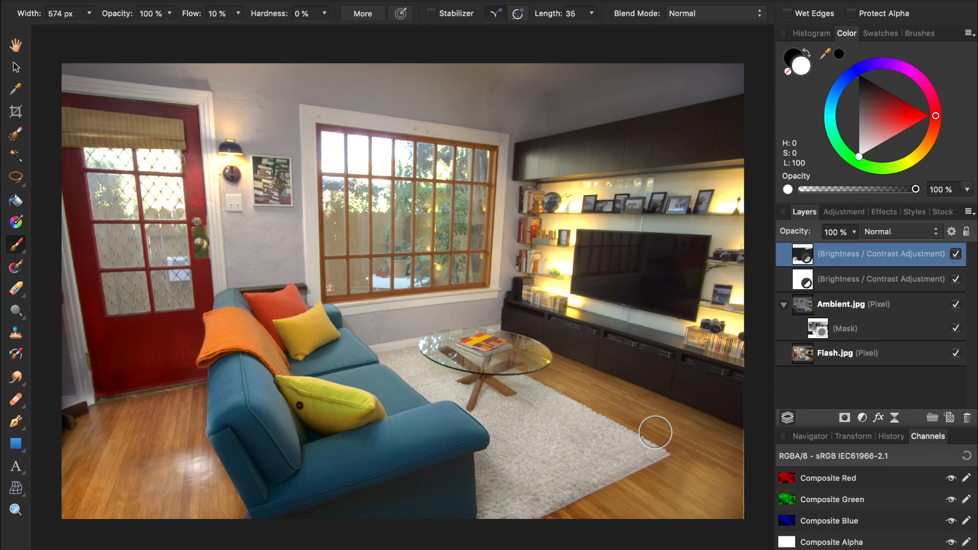
mouse_move(899, 429)
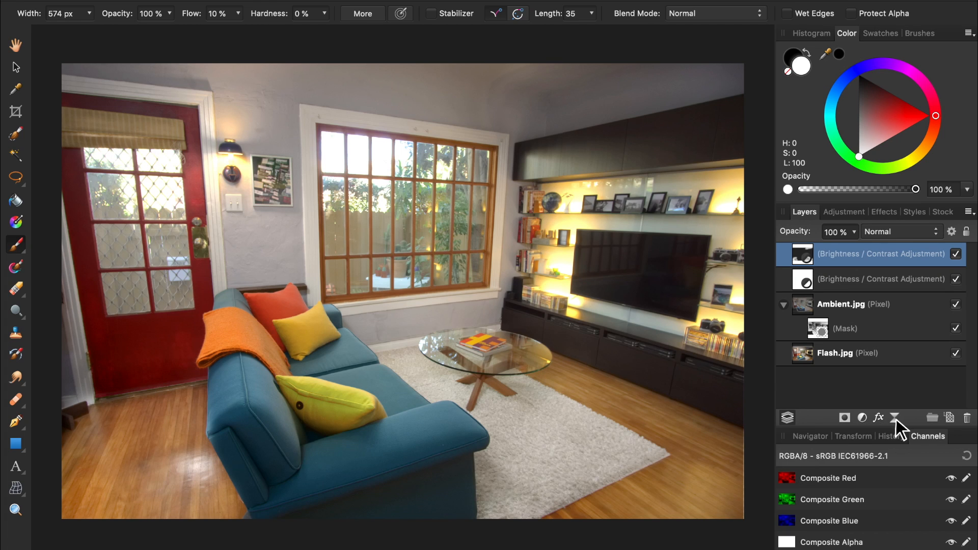
Add a live Gaussian Blur of about 81 px to the painted mask and toggle the layer to check it
click(878, 418)
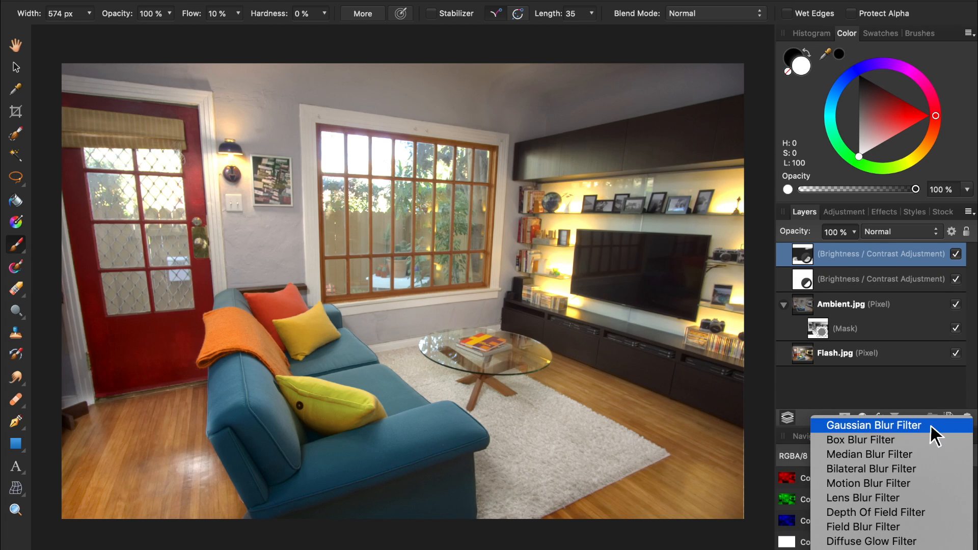
click(874, 425)
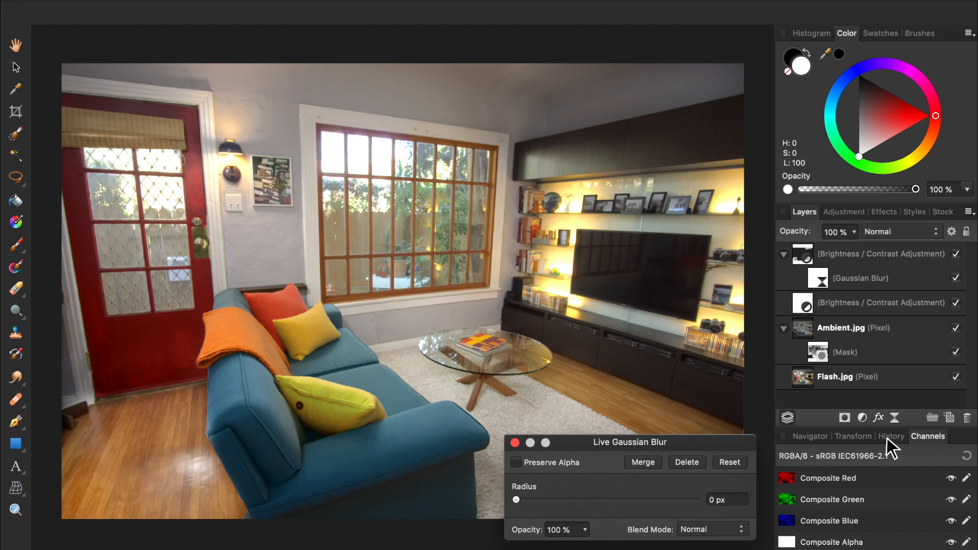
drag(515, 499, 680, 499)
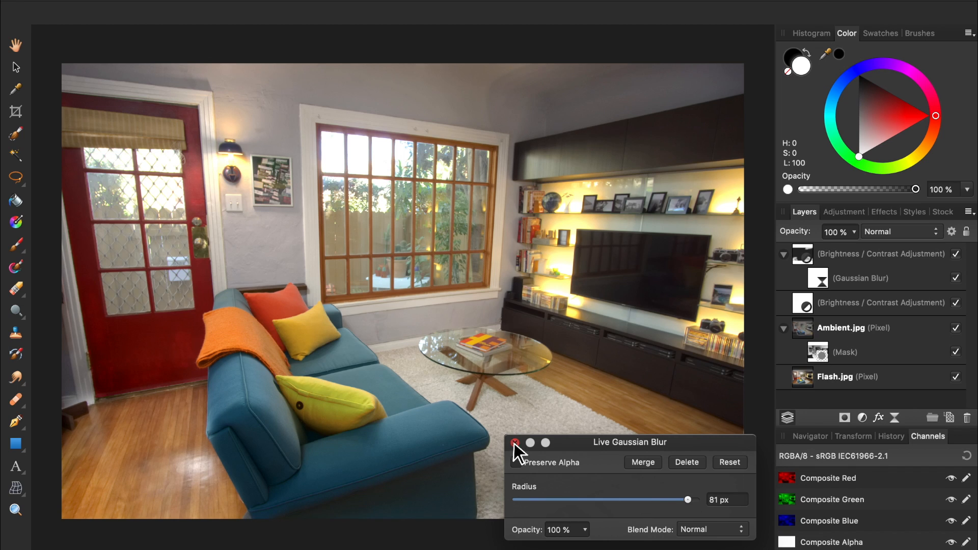
click(515, 442)
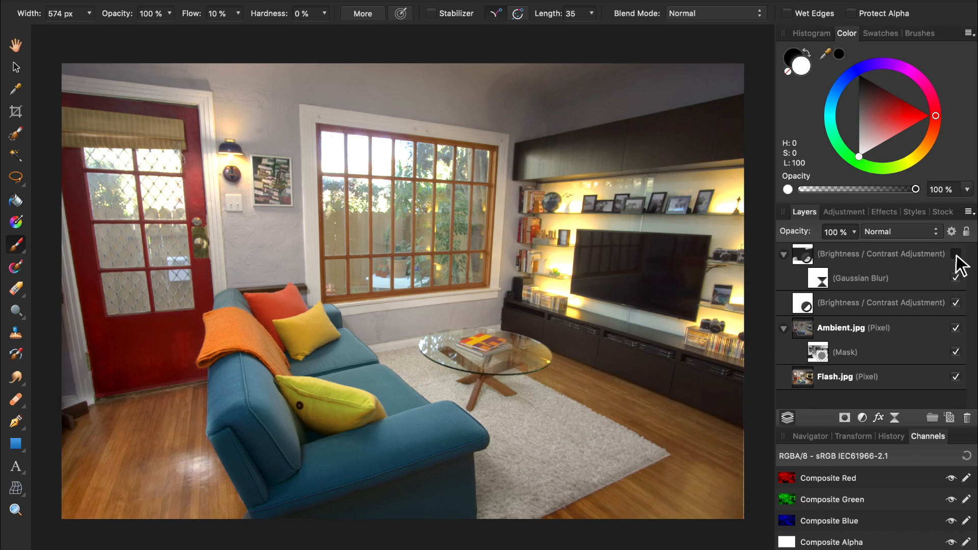
click(957, 254)
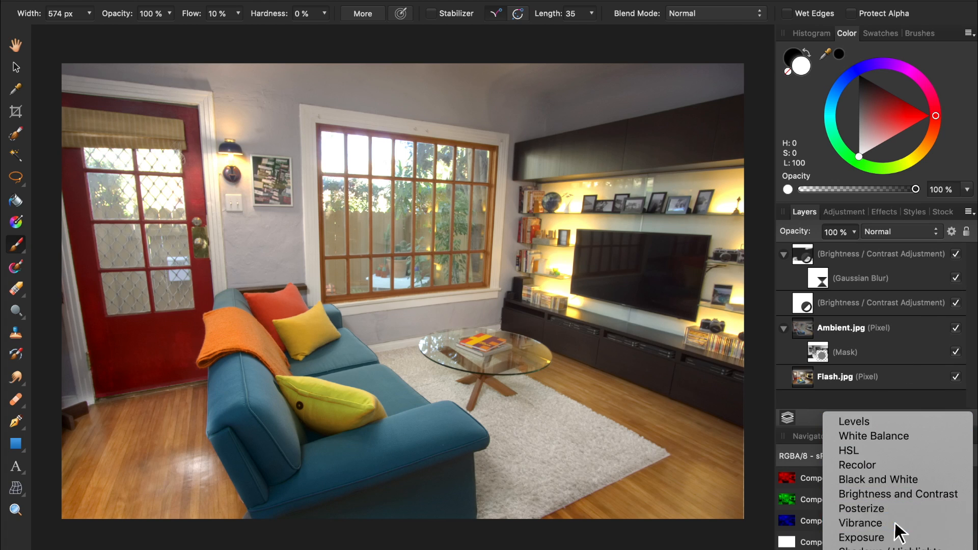
Add a Vibrance adjustment boosted to about 76% on top of the layer stack
click(860, 523)
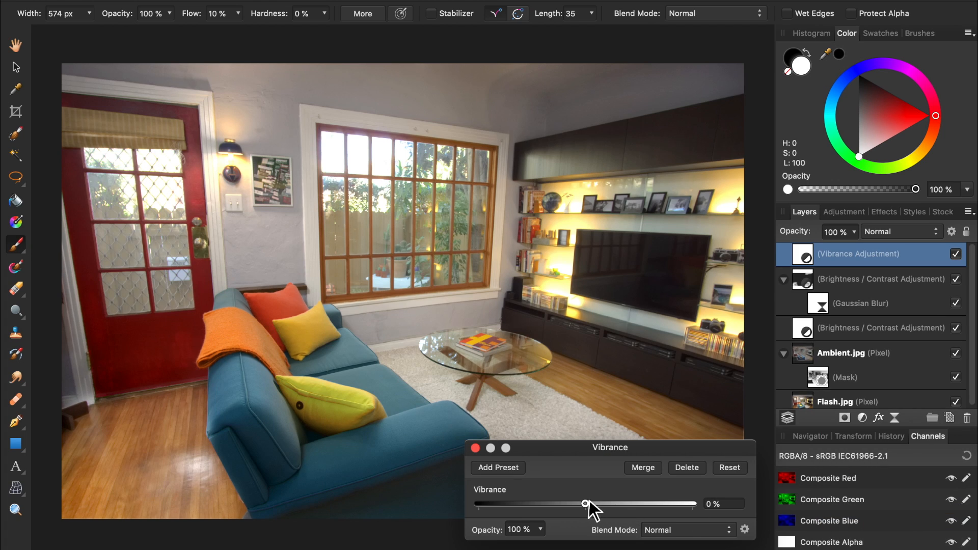
drag(585, 503, 667, 503)
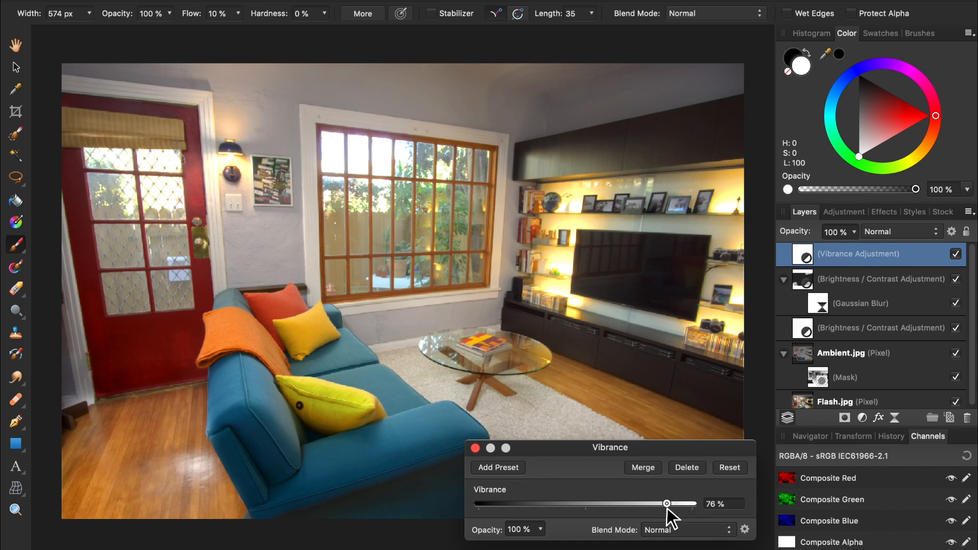
click(476, 449)
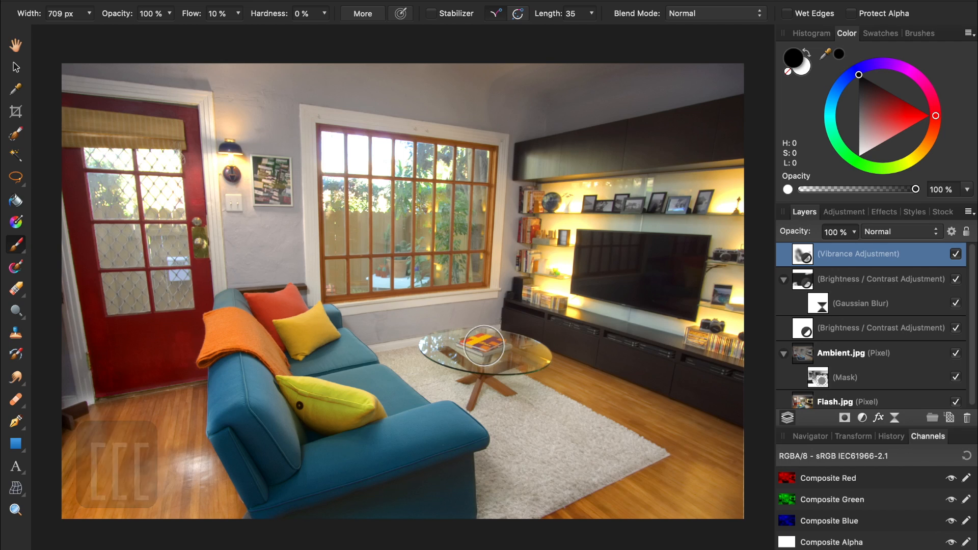
mouse_move(201, 252)
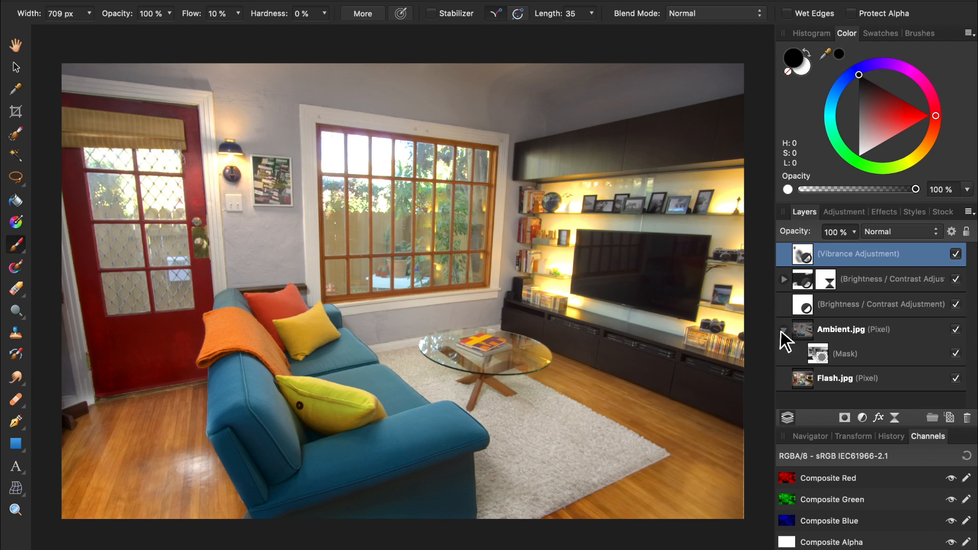
click(867, 329)
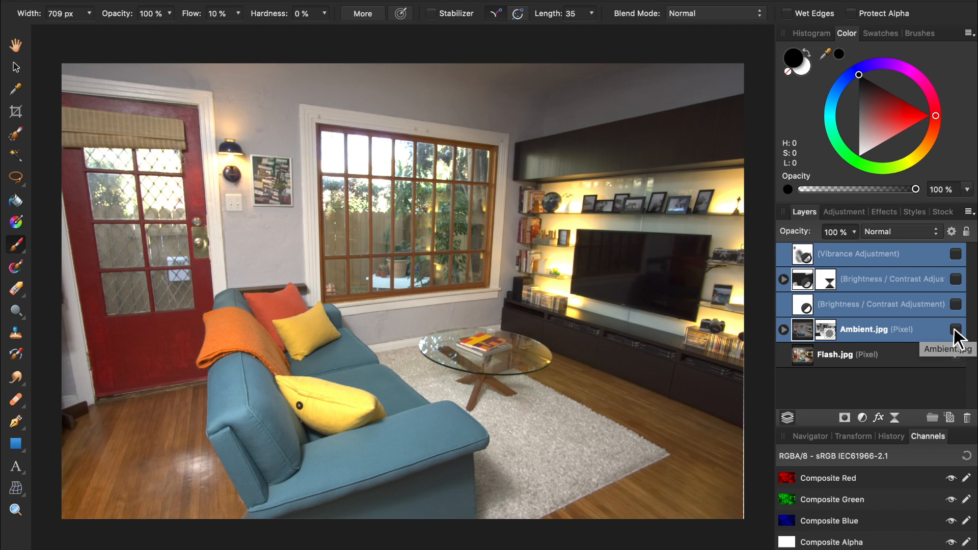
click(955, 329)
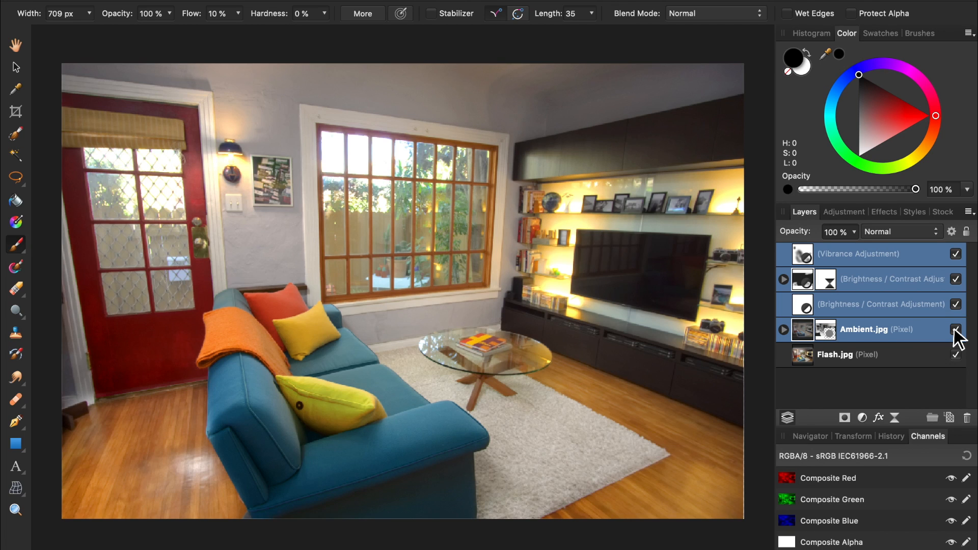